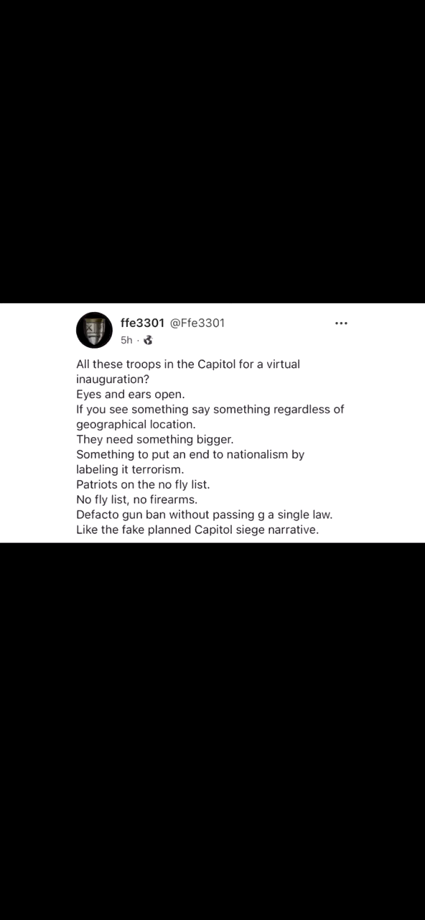
pyautogui.scroll(-3)
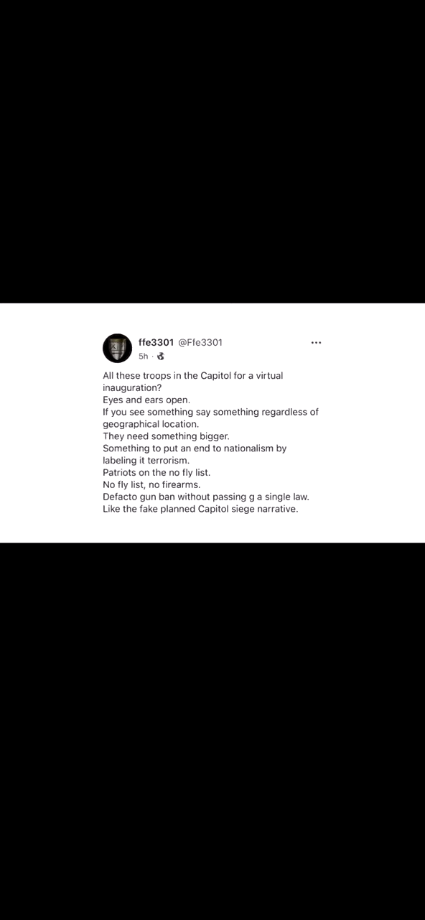